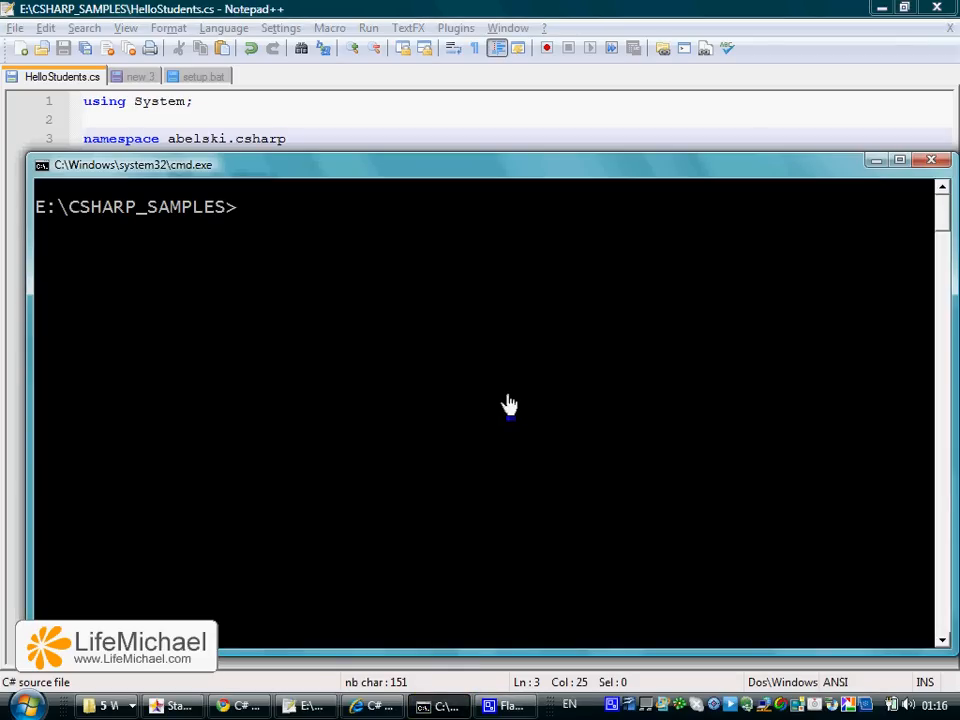
# - List the CSHARP_SAMPLES folder with dir, showing HelloStudents.cs and setup.bat
pyautogui.write('dir')
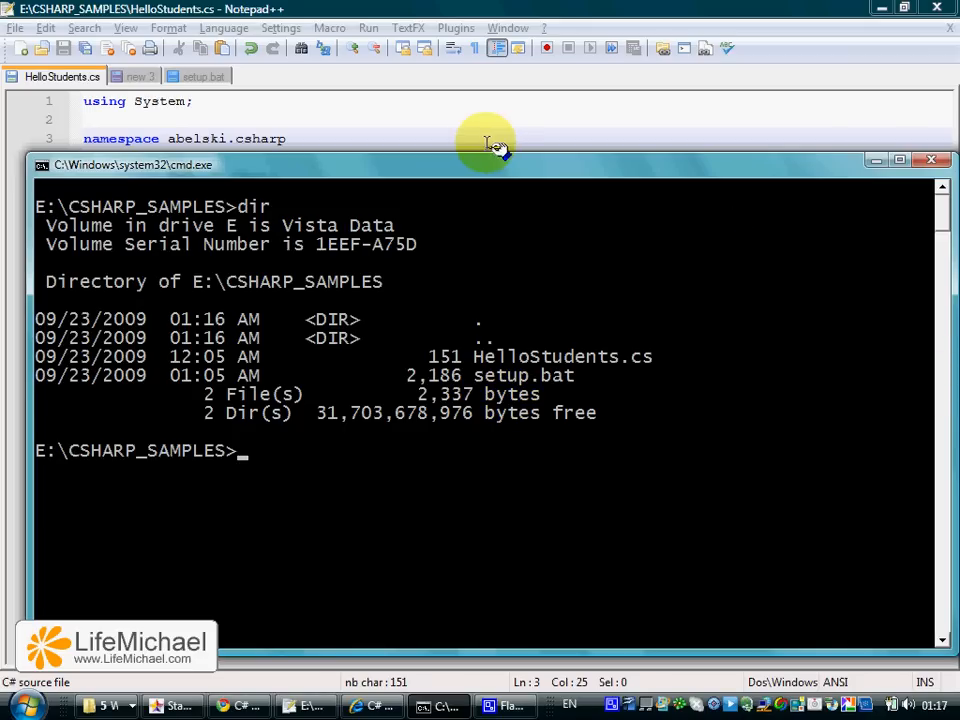
# - Compile HelloStudents.cs with csc to produce HelloStudents.exe
pyautogui.write('c')
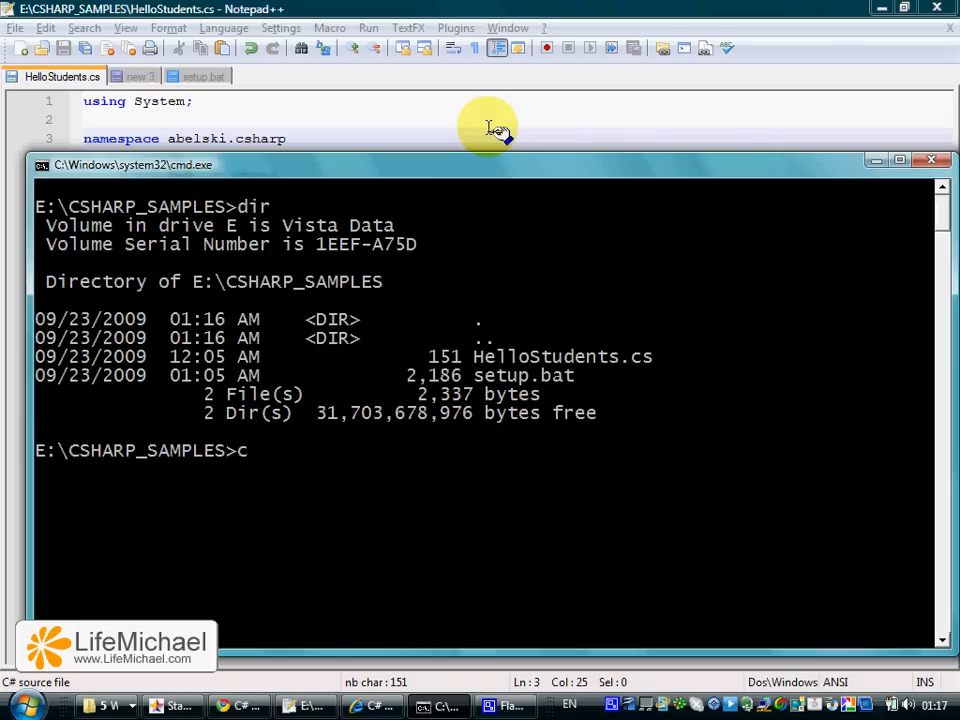
pyautogui.write('sc')
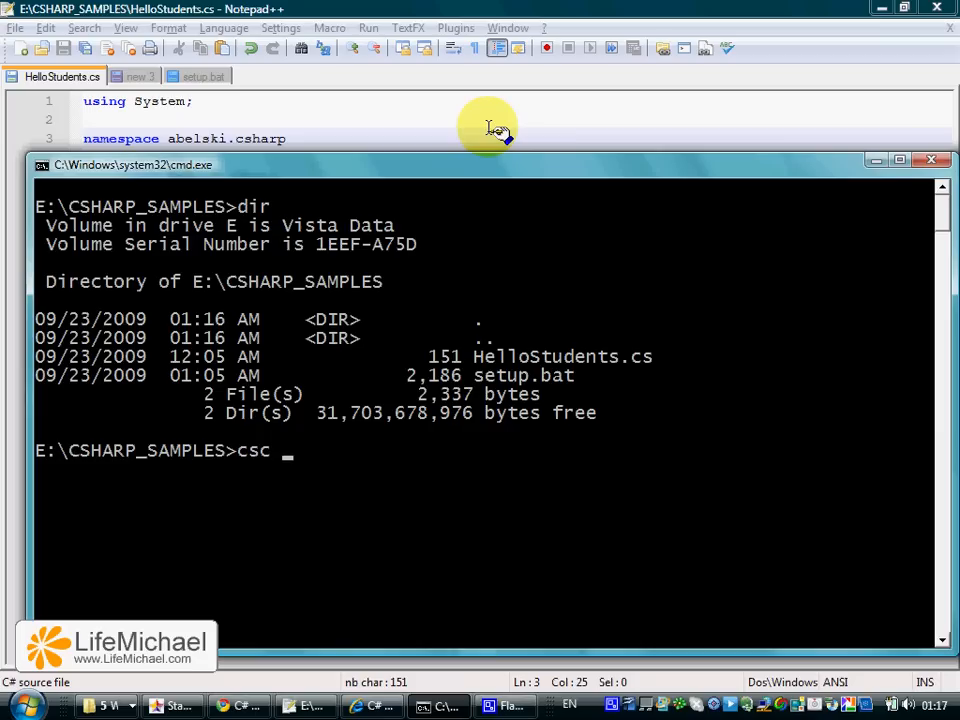
pyautogui.write('HelloS')
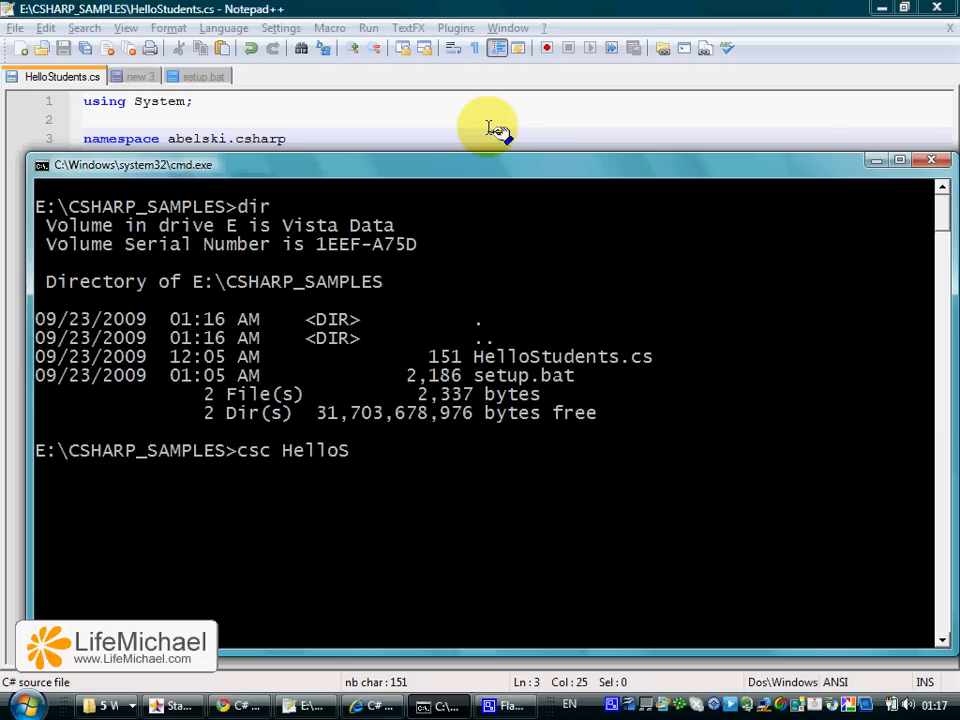
pyautogui.write('tudents.')
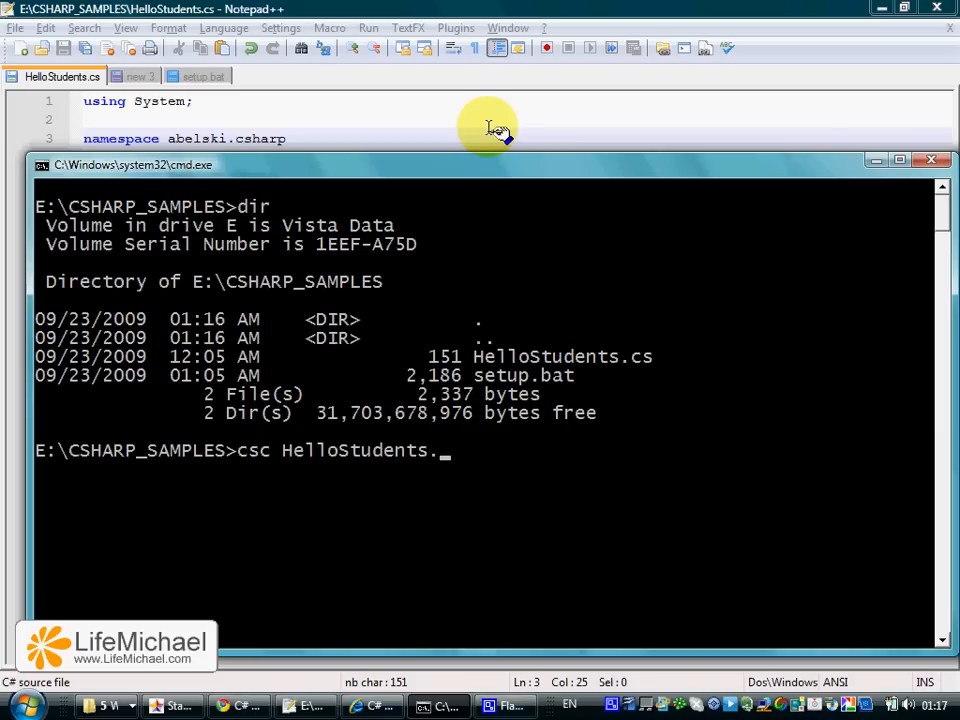
pyautogui.write('cs')
pyautogui.write('dir')
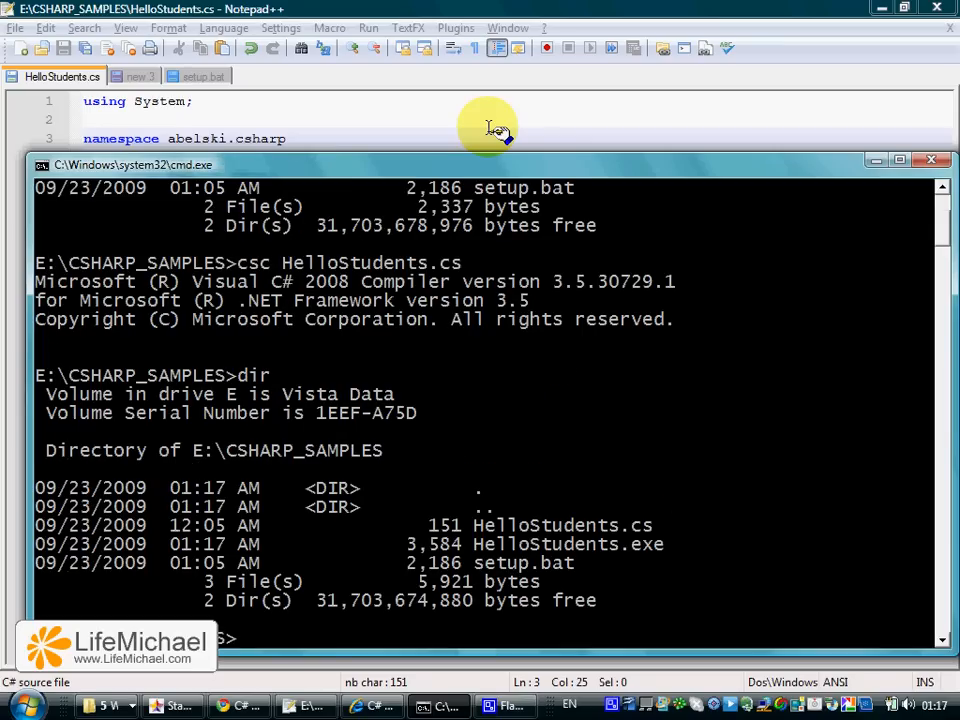
pyautogui.moveTo(175, 655)
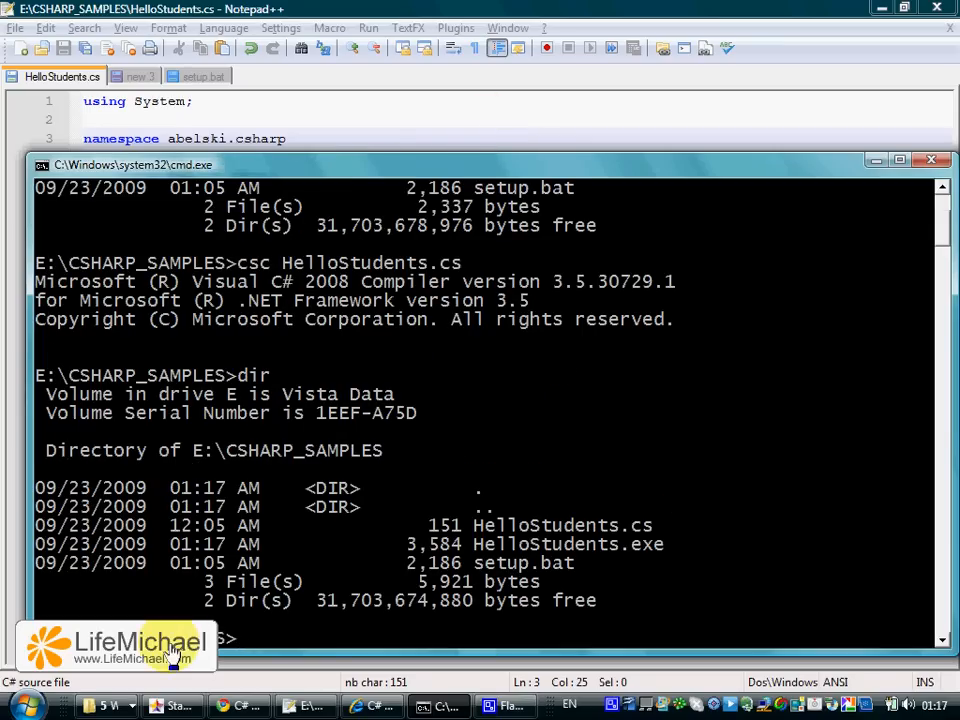
pyautogui.moveTo(613, 575)
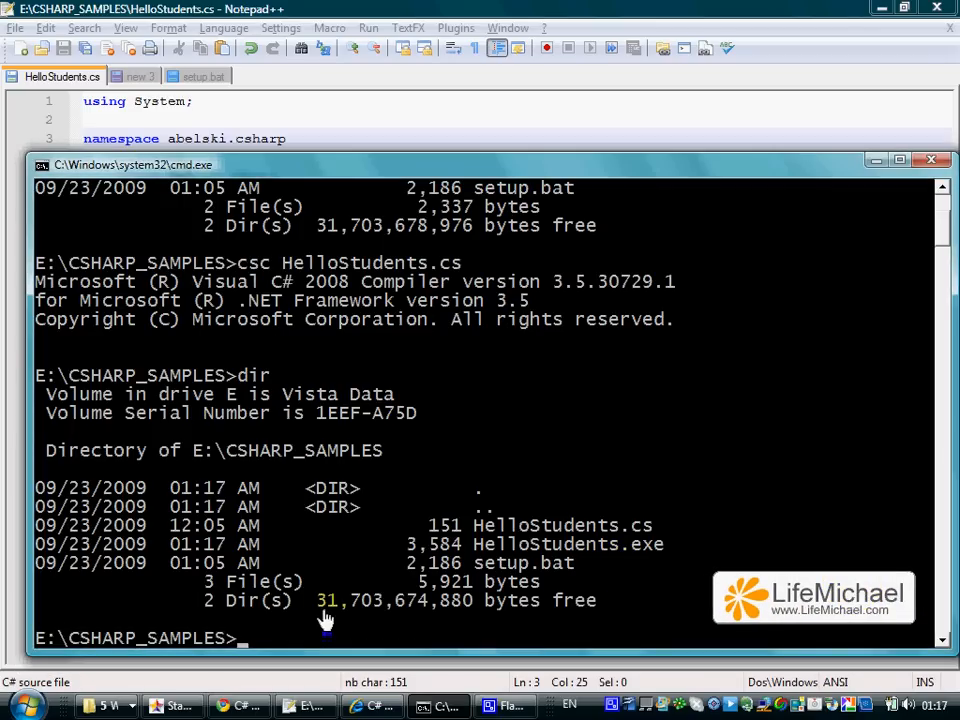
# - Run HelloStudents at the prompt so it prints 'Hello Students!'
pyautogui.write('Hello')
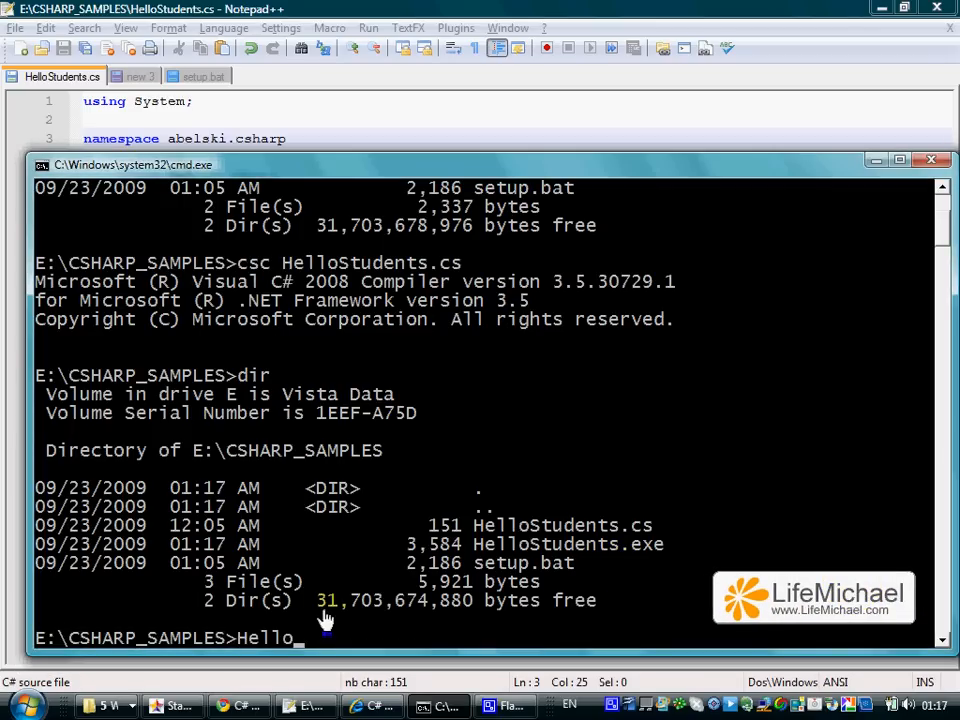
pyautogui.write('Students')
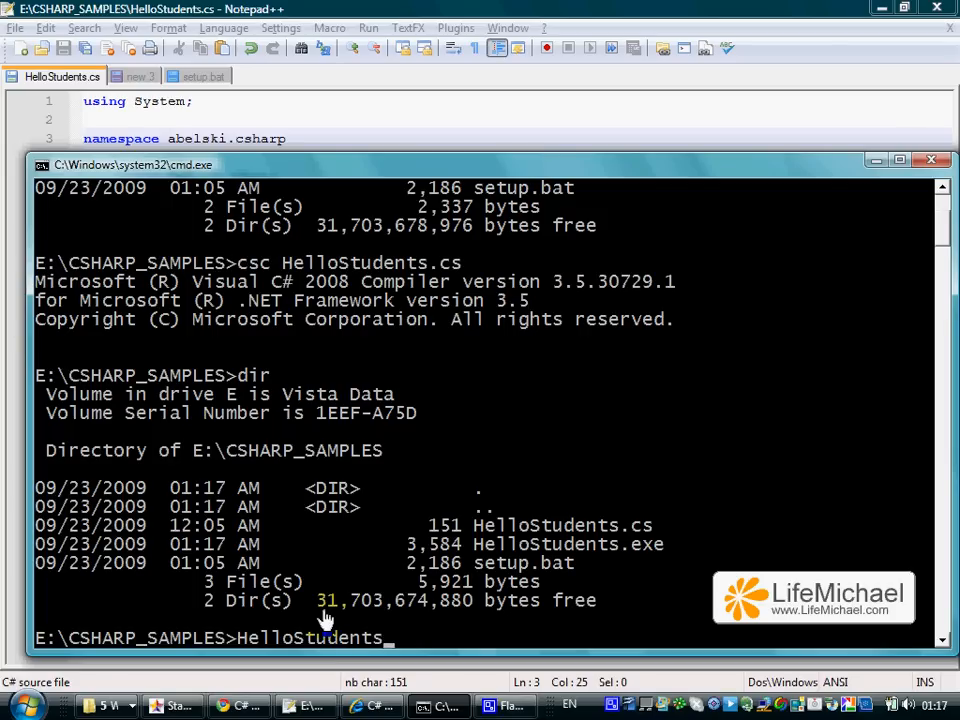
pyautogui.moveTo(530, 555)
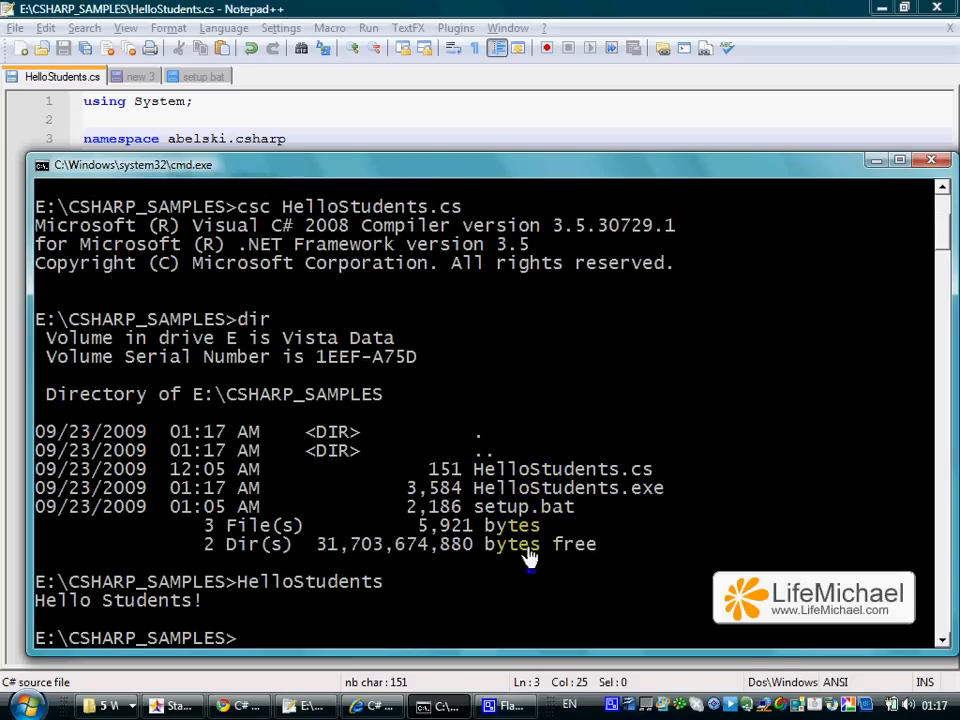
pyautogui.moveTo(378, 113)
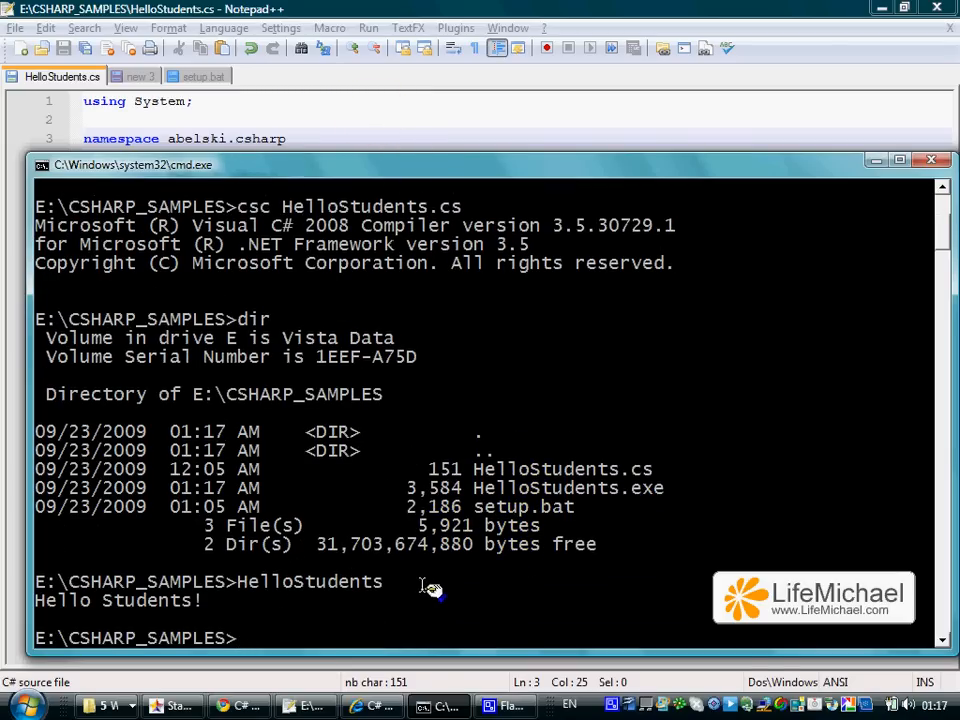
# - Begin a new csc command at the prompt after the Hello Students! output
pyautogui.write('csc')
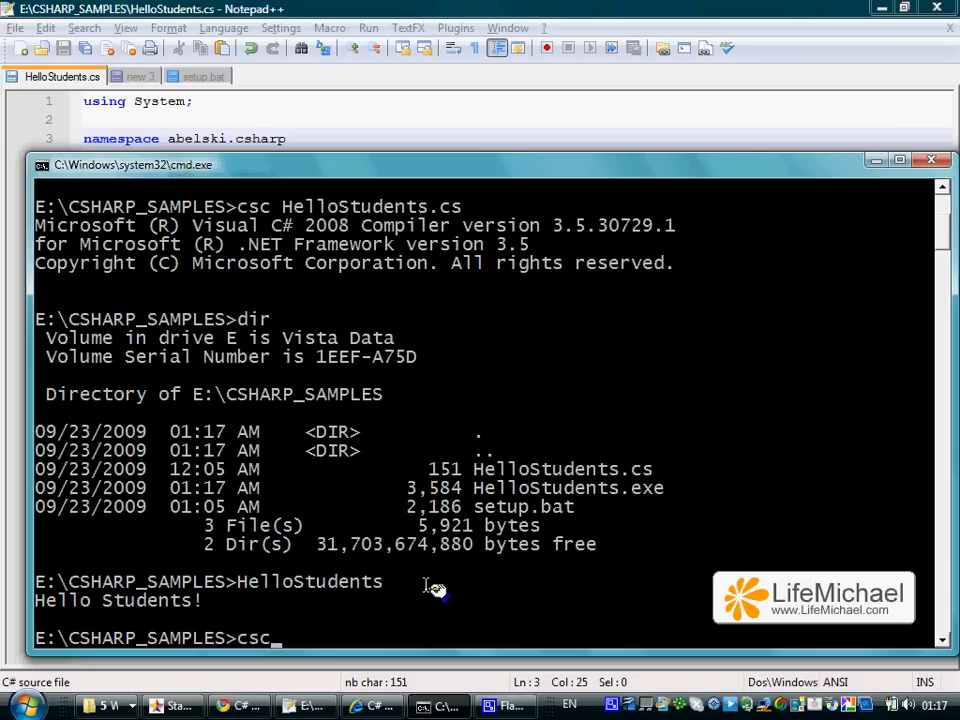
pyautogui.moveTo(443, 573)
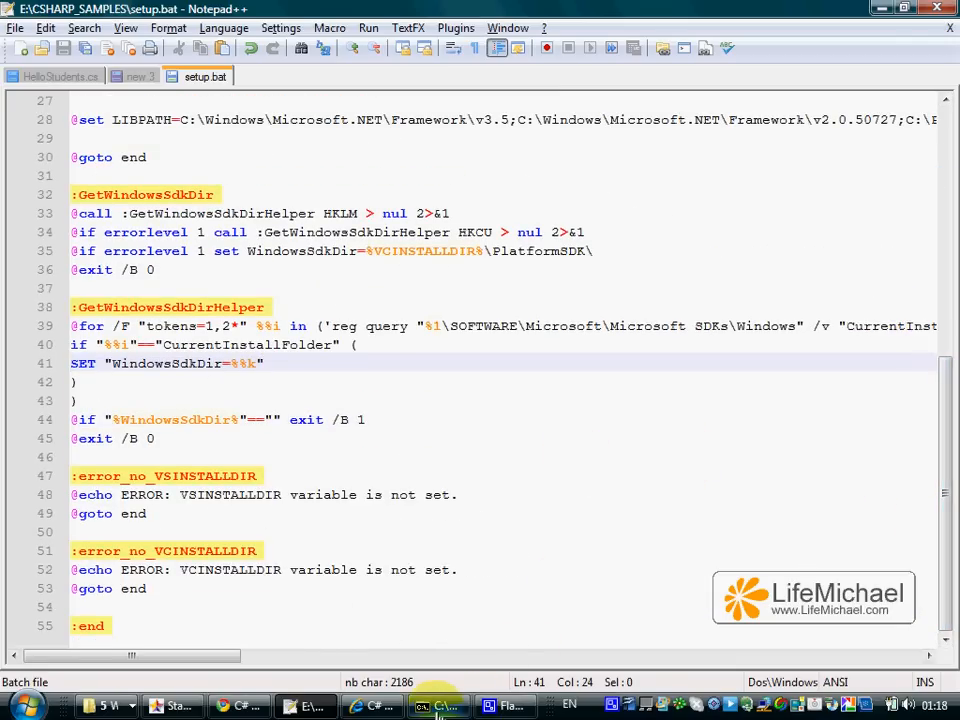
pyautogui.moveTo(438, 705)
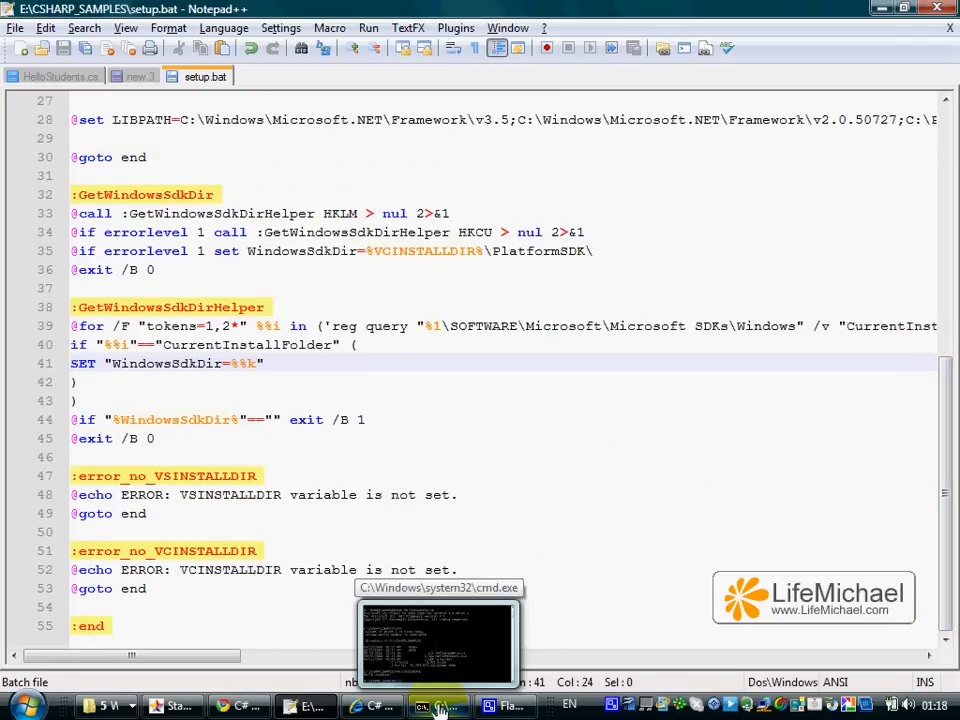
# - Bring the Command Prompt back to the front and clear the partial csc command
pyautogui.click(438, 706)
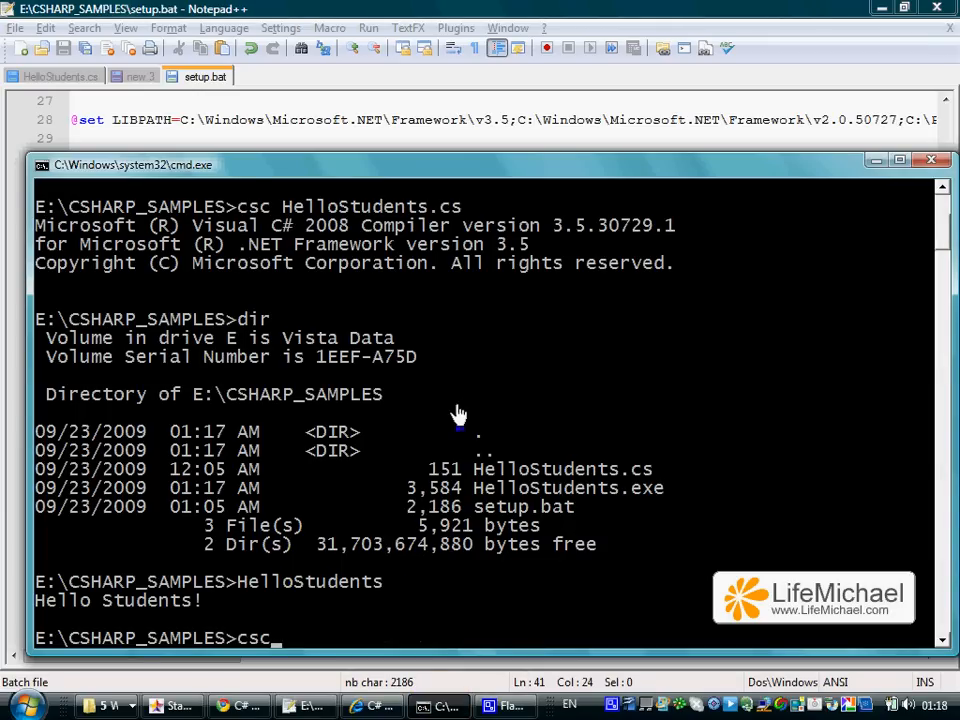
pyautogui.write('c')
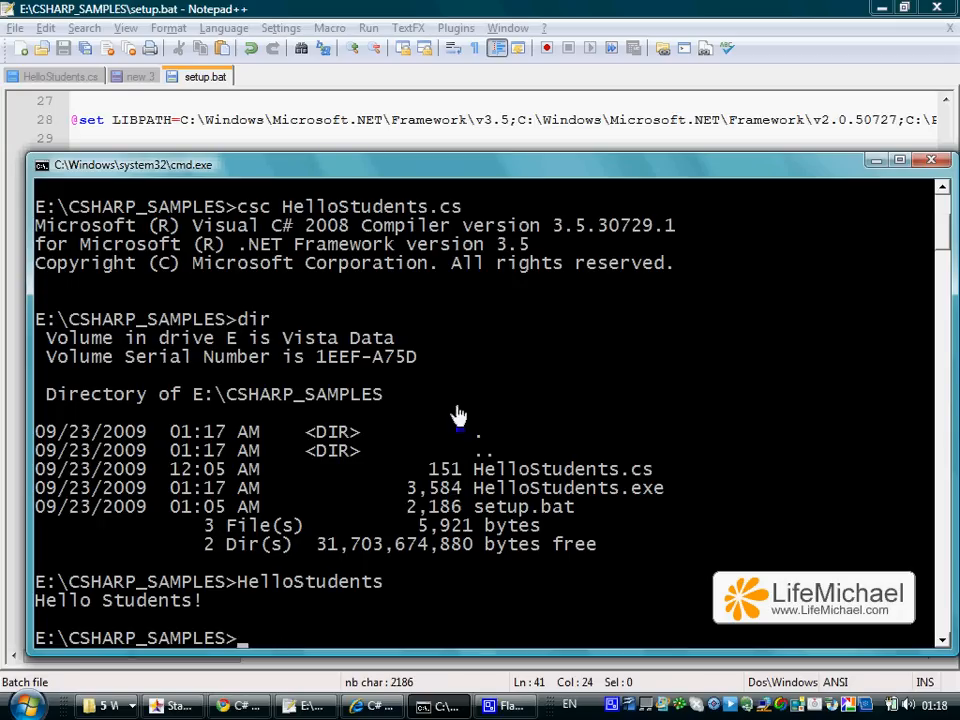
pyautogui.moveTo(472, 410)
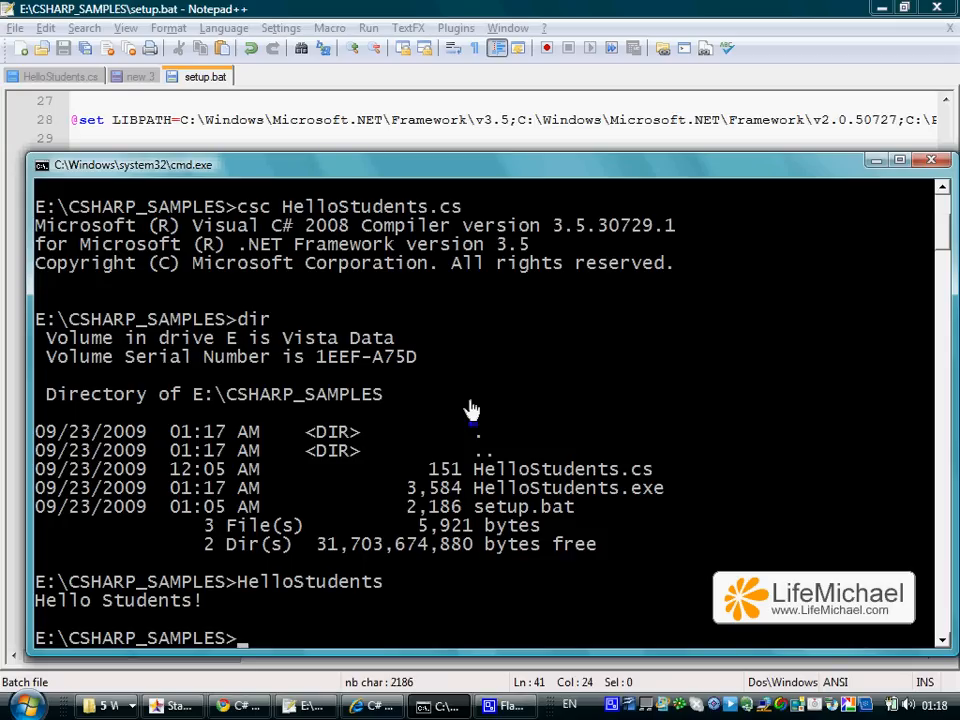